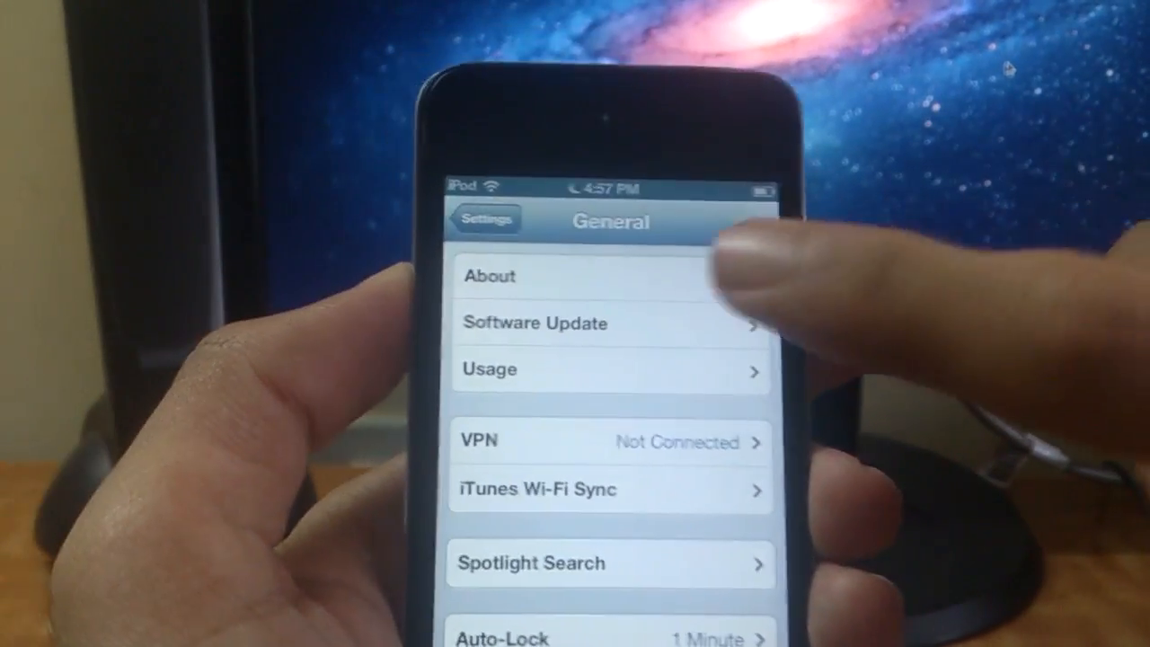
# - Show the iPod touch's General settings to check its iOS version
pyautogui.click(489, 276)
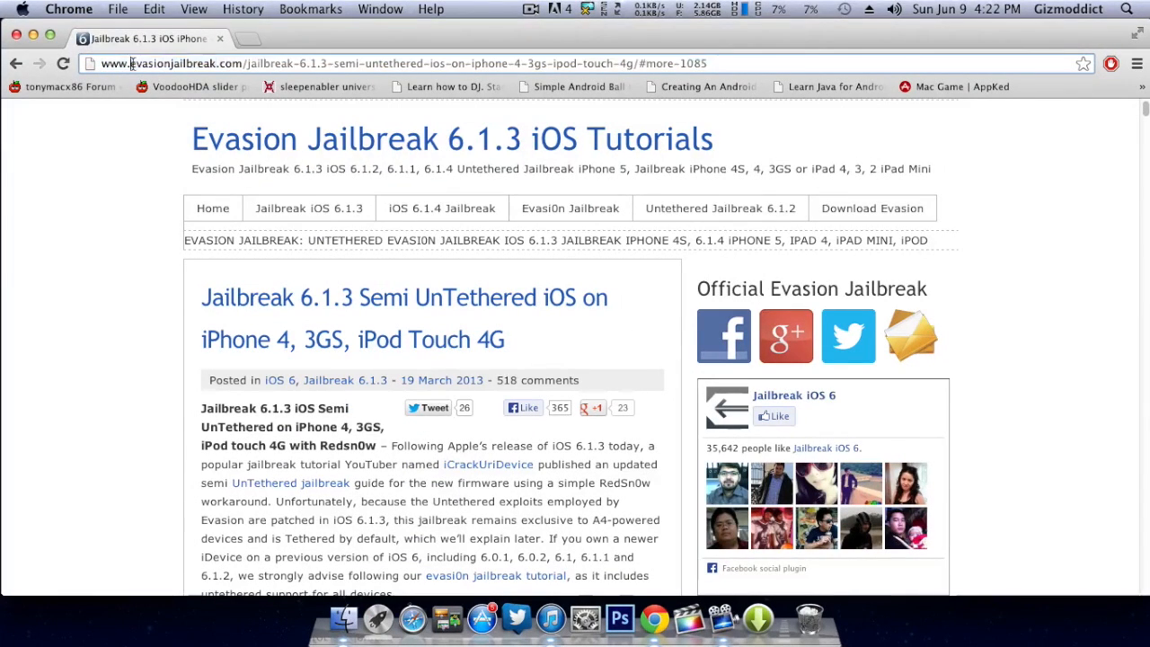
# - Read the Evasion tutorial down to Jailbreak Downloads and start the iOS 6.0 IPSW download
pyautogui.click(395, 63)
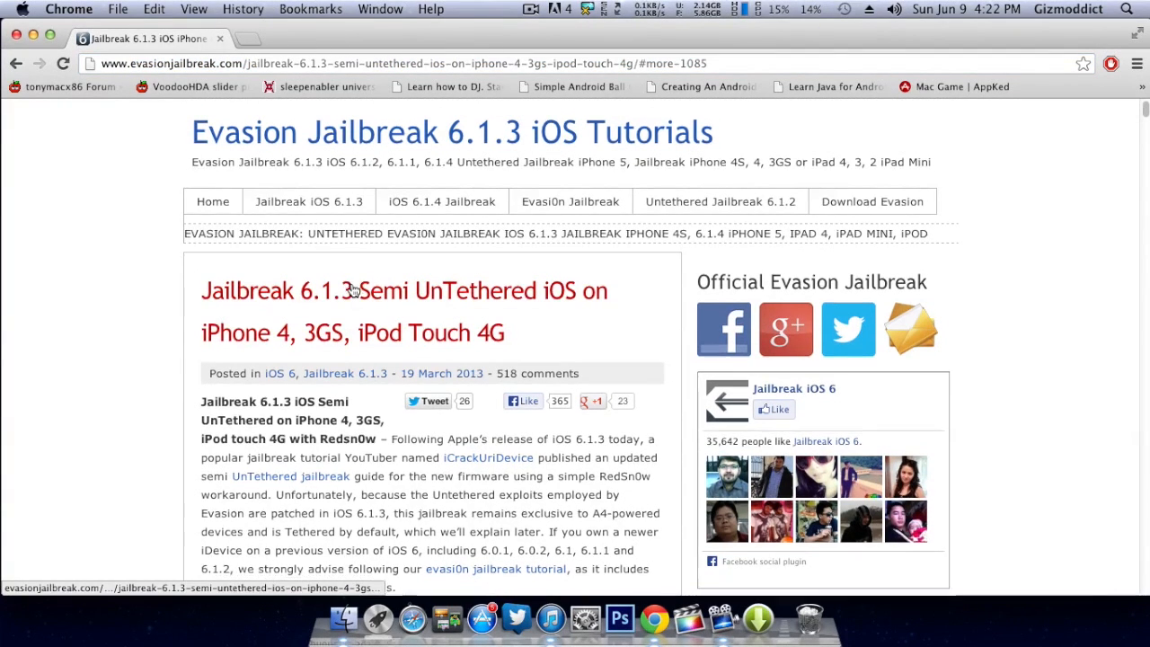
pyautogui.scroll(-3)
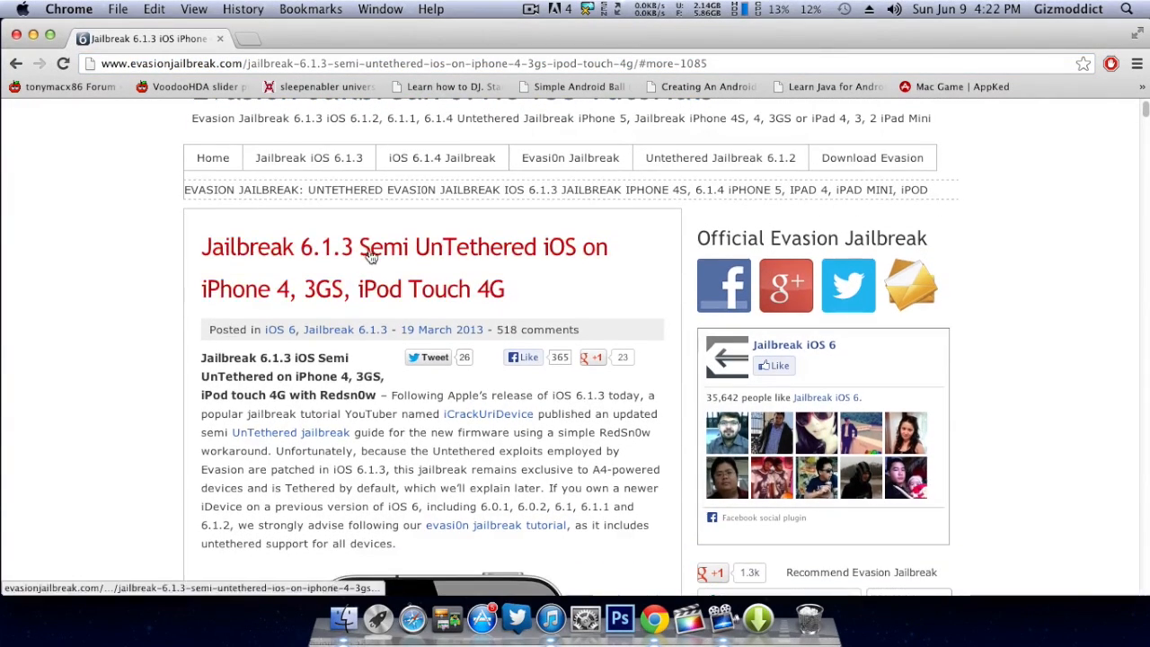
pyautogui.scroll(-3)
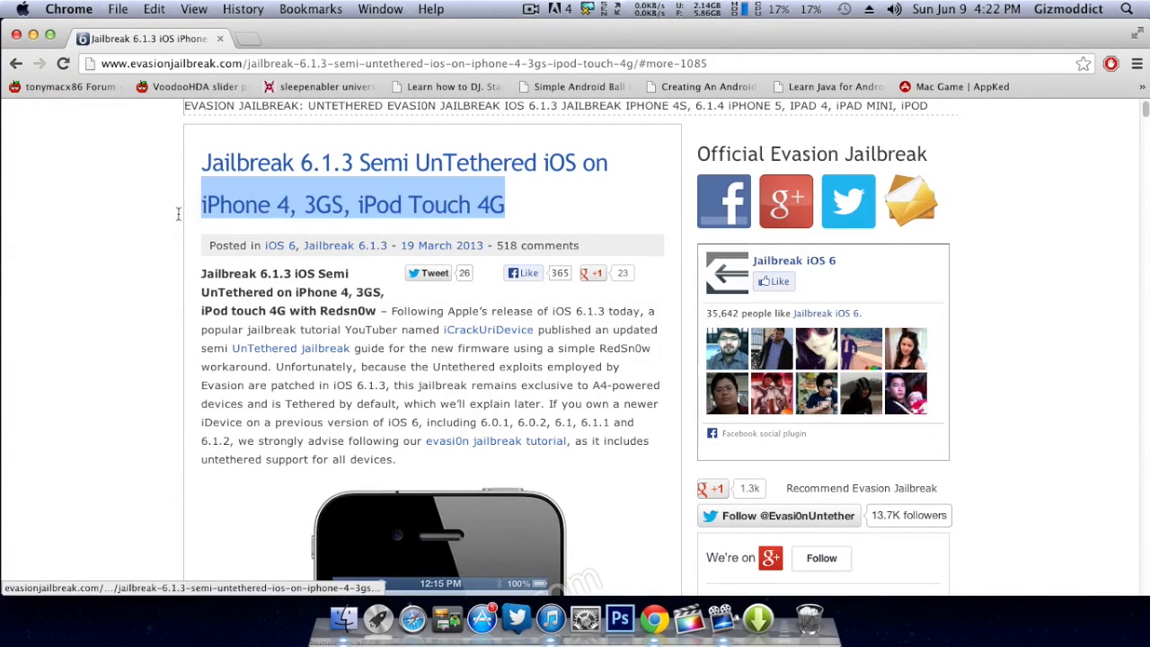
pyautogui.scroll(-3)
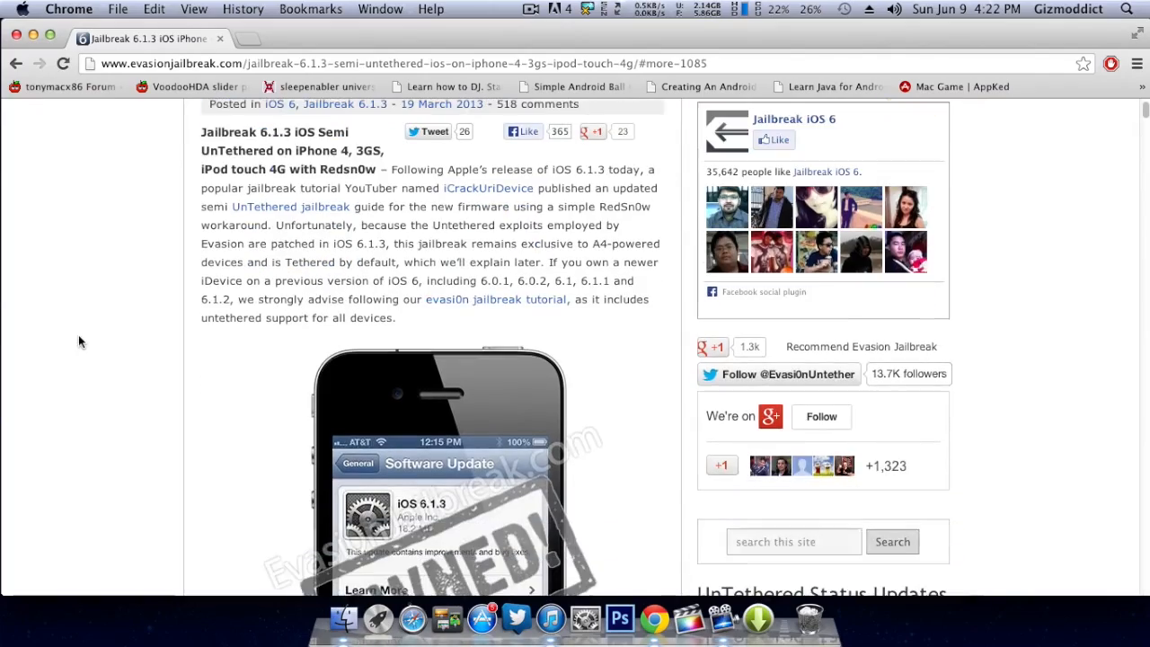
pyautogui.scroll(-3)
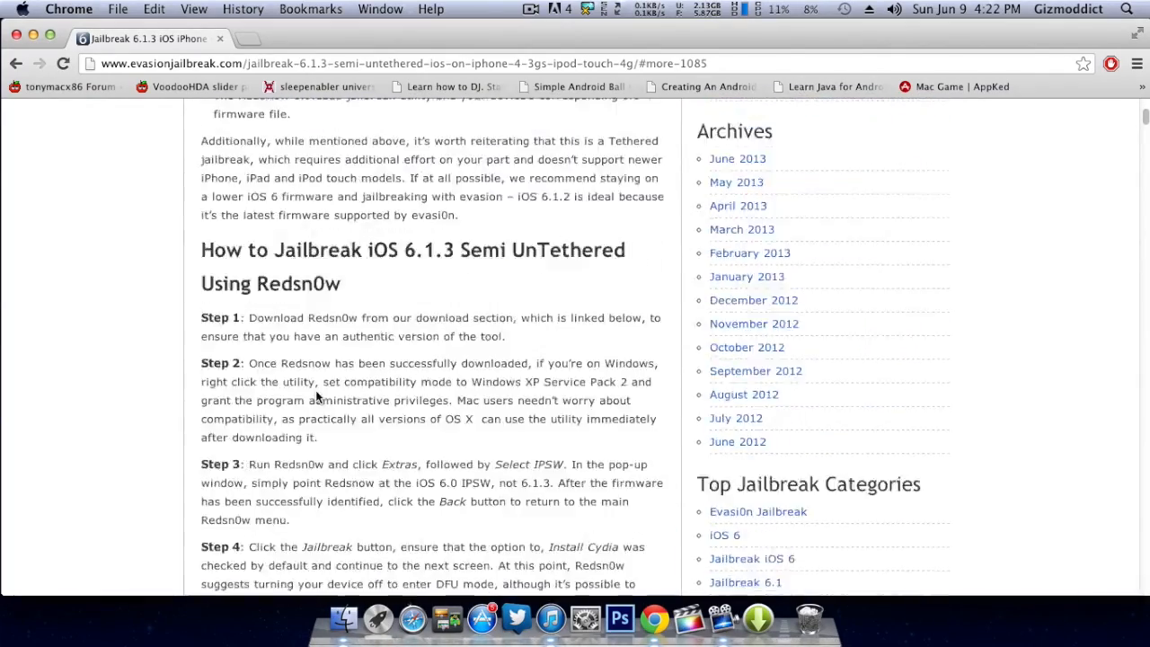
pyautogui.scroll(-3)
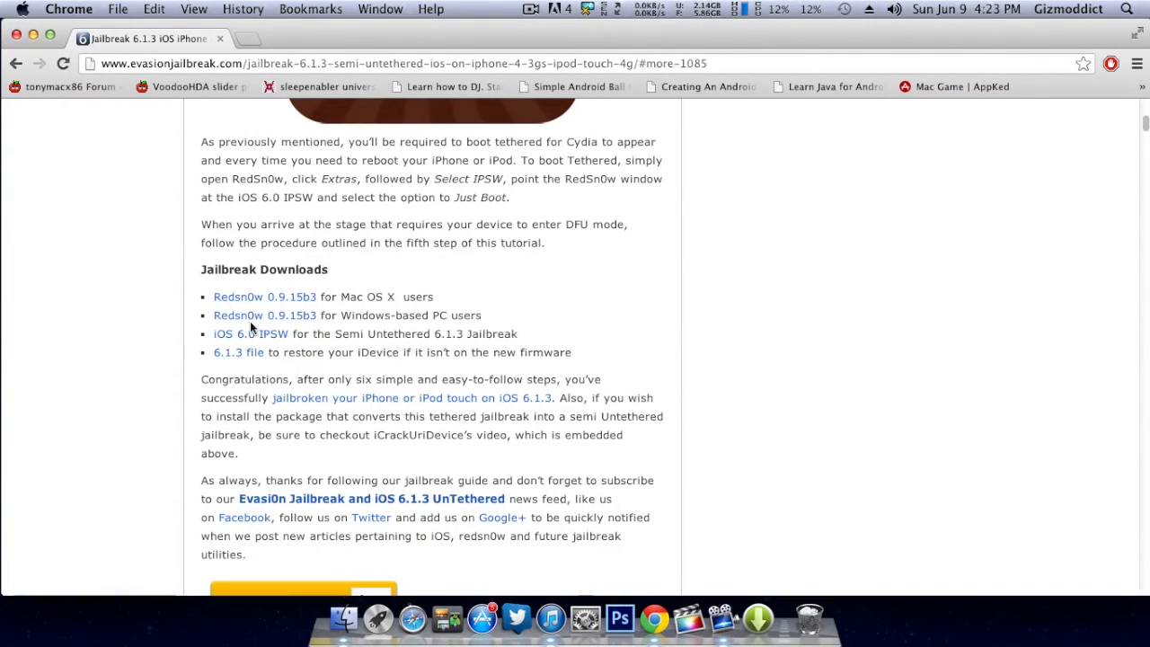
pyautogui.moveTo(328, 348)
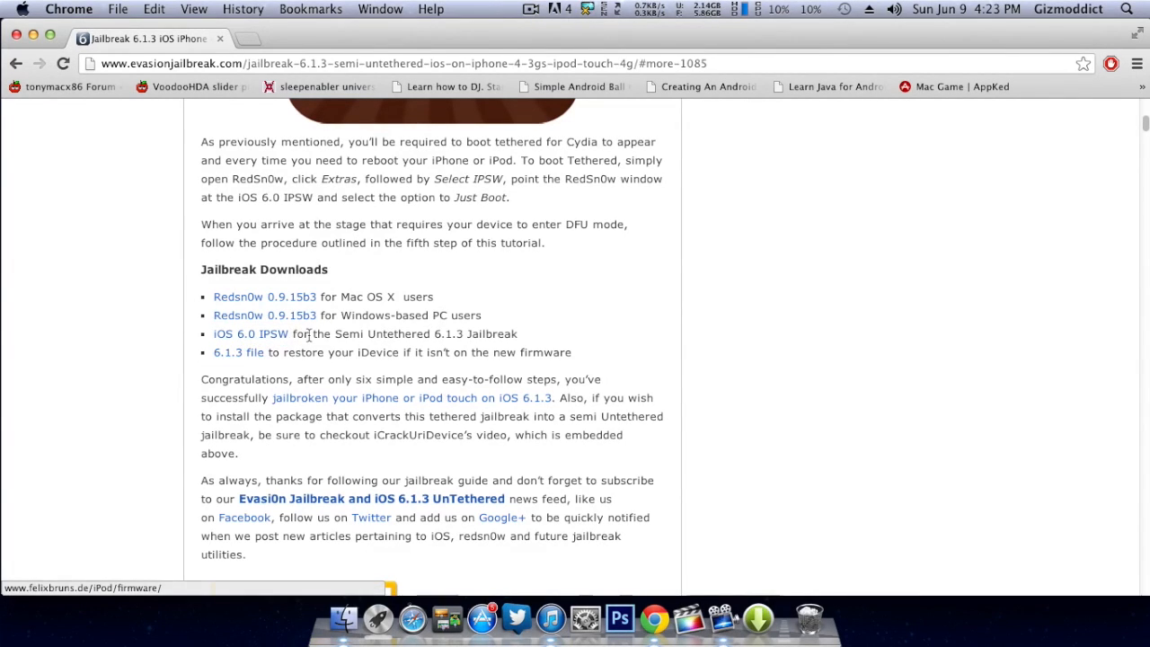
pyautogui.click(250, 333)
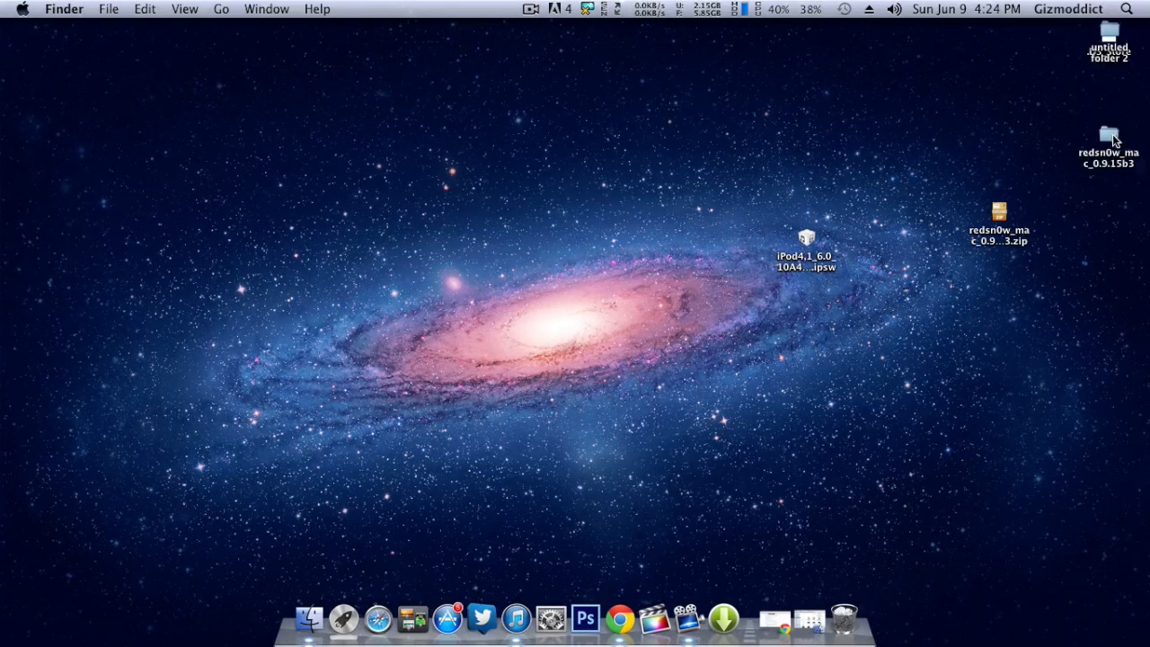
# - Extract the redsn0w zip beside the firmware and launch redsn0w 0.9.15b3
pyautogui.moveTo(1110, 135); pyautogui.dragTo(686, 219)
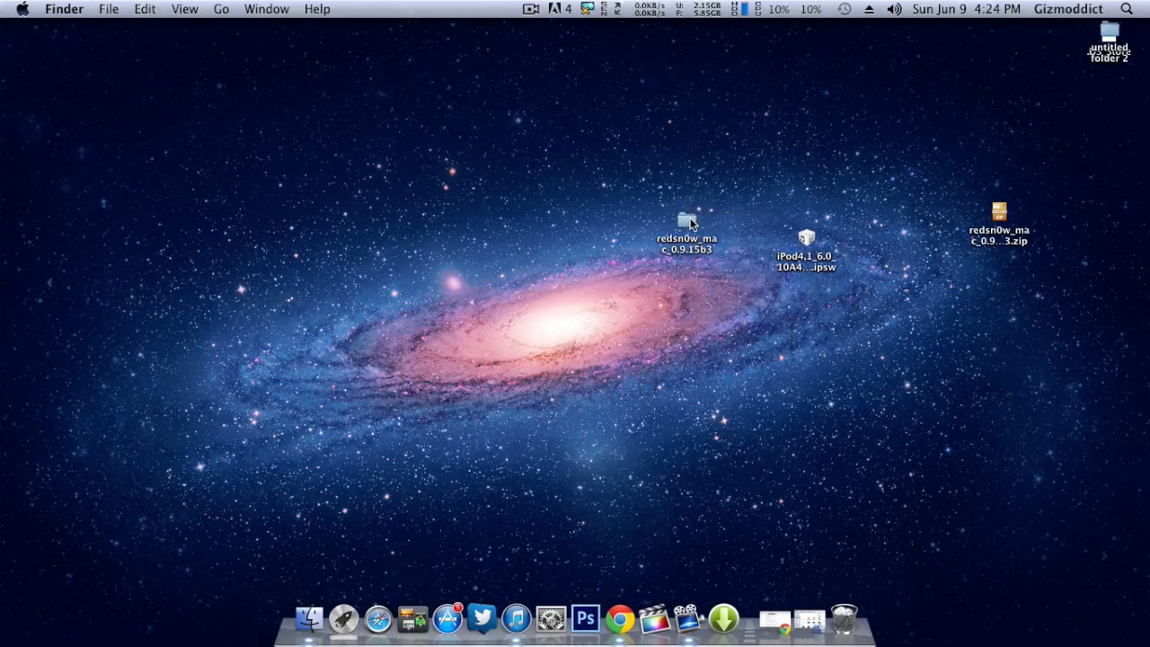
pyautogui.doubleClick(686, 219)
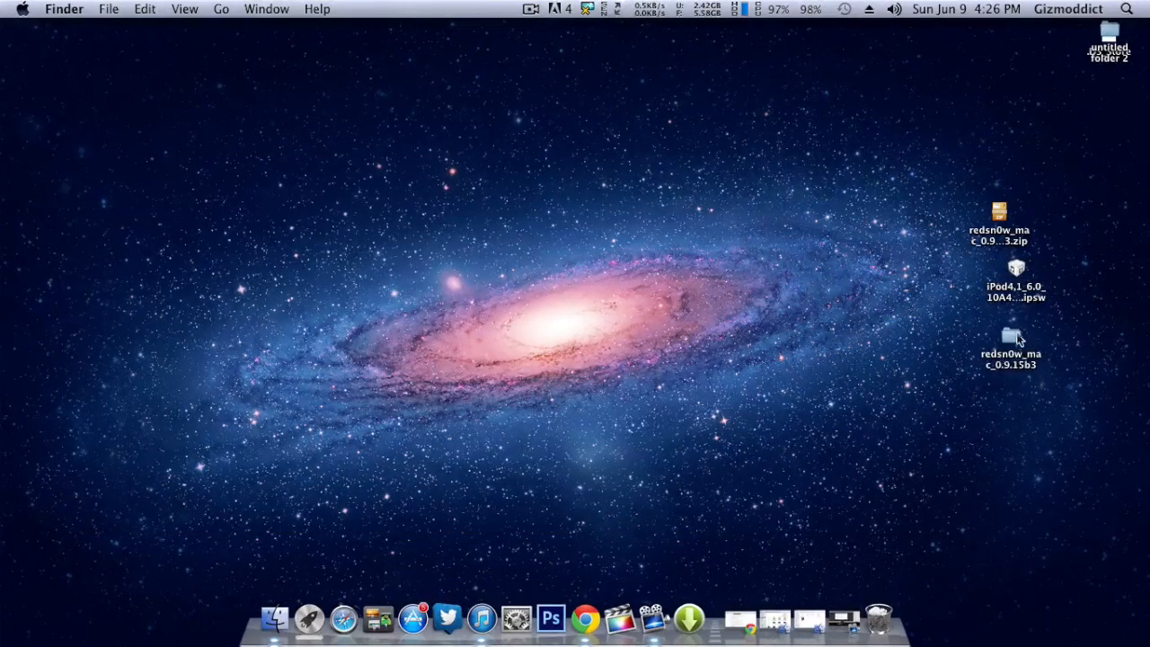
pyautogui.doubleClick(1010, 339)
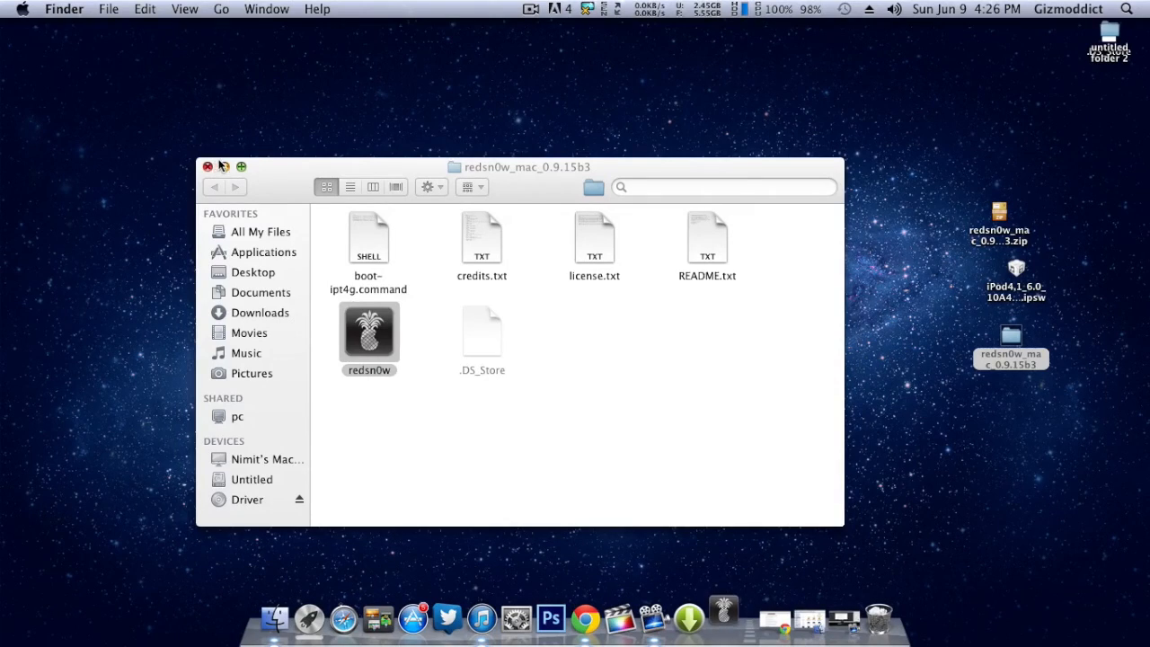
pyautogui.doubleClick(369, 332)
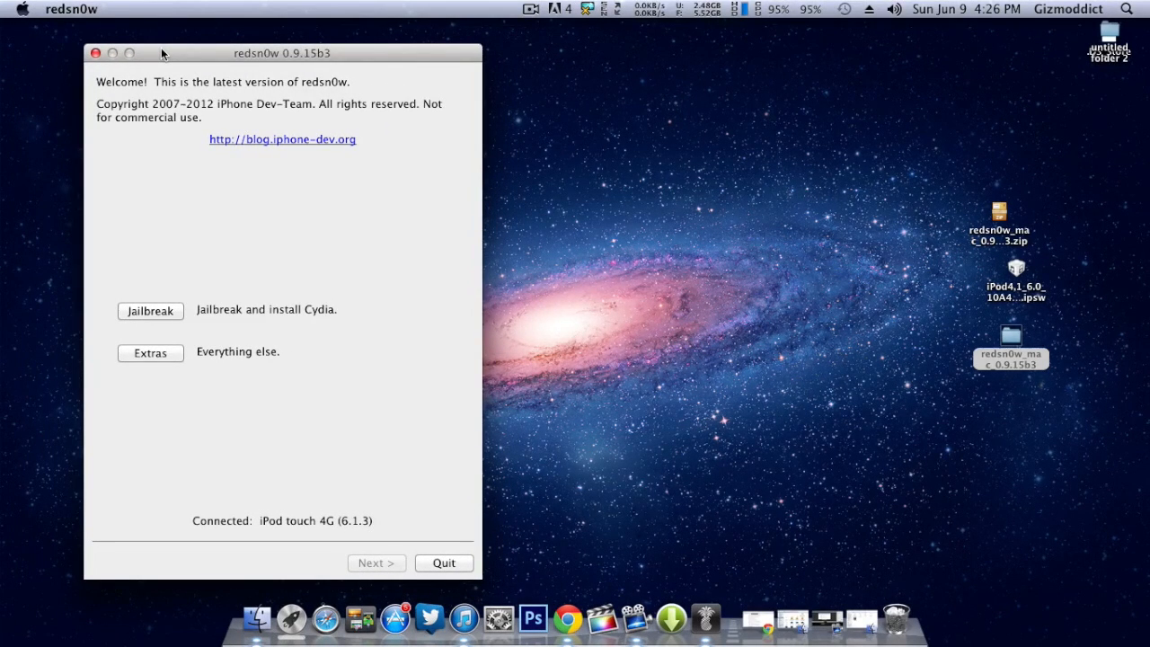
pyautogui.moveTo(166, 243)
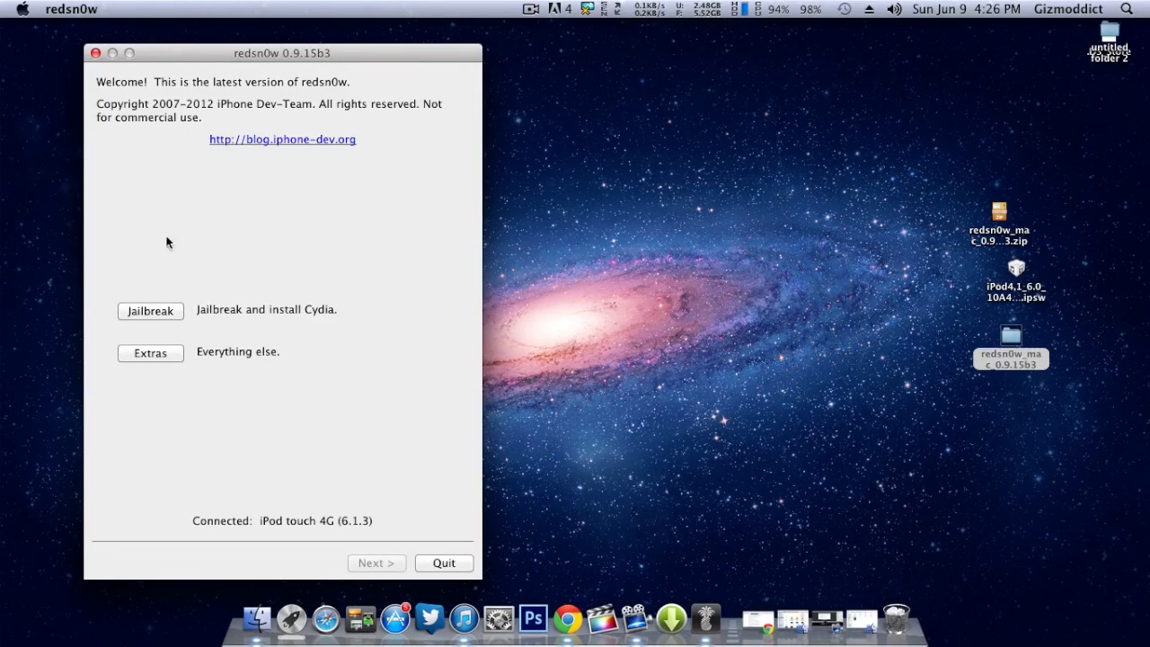
# - Under Extras, select the iPod4,1 iOS 6.0 IPSW for this session and return to the main menu
pyautogui.click(151, 352)
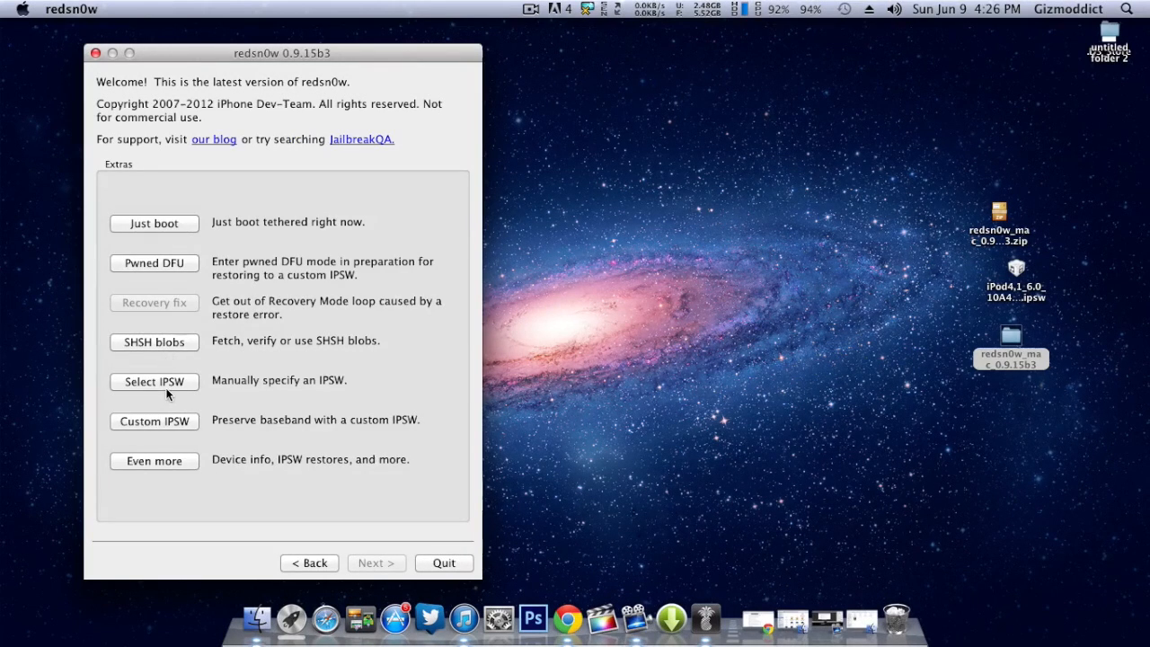
pyautogui.click(155, 381)
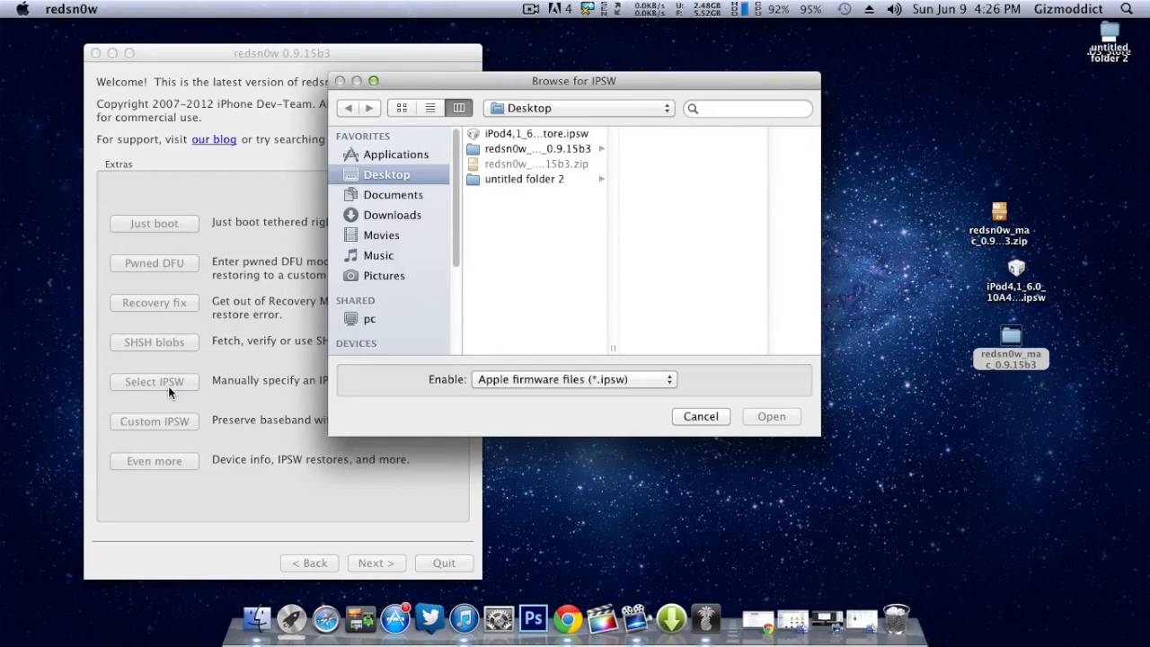
pyautogui.click(536, 133)
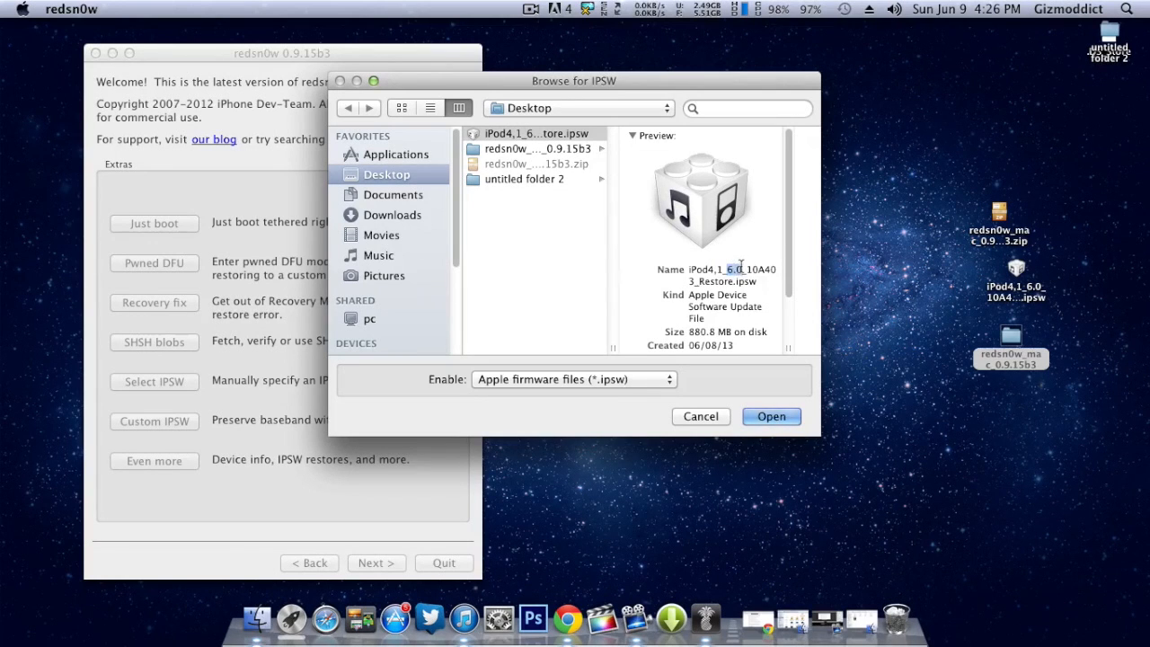
pyautogui.click(769, 416)
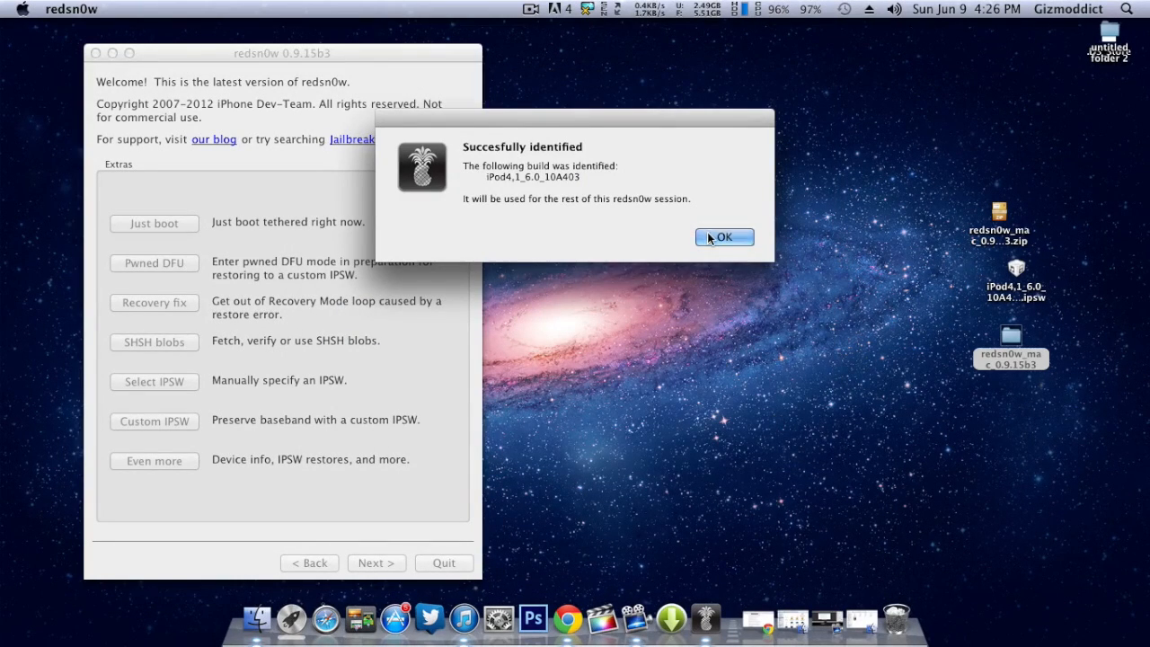
pyautogui.click(724, 237)
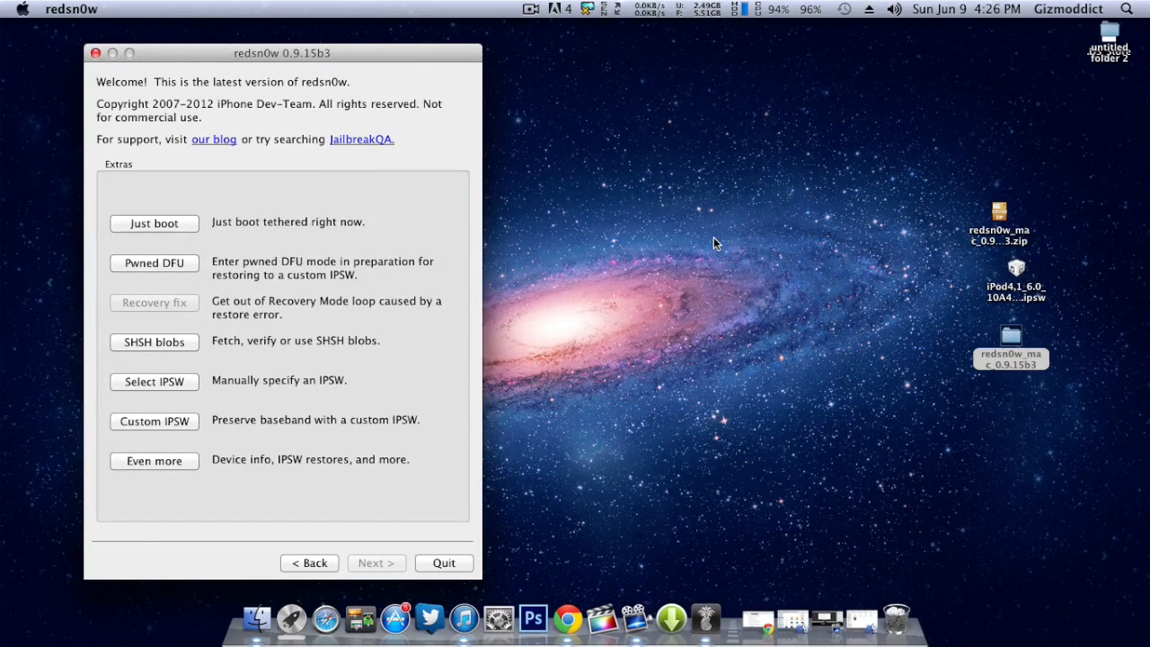
pyautogui.moveTo(309, 562)
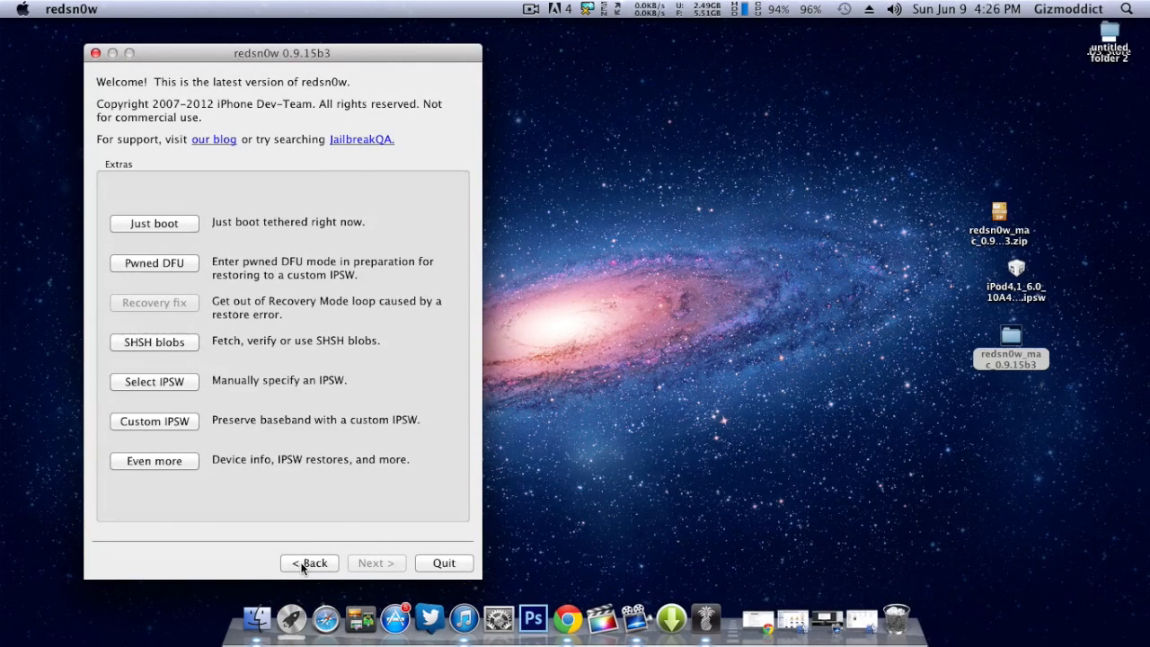
pyautogui.click(309, 562)
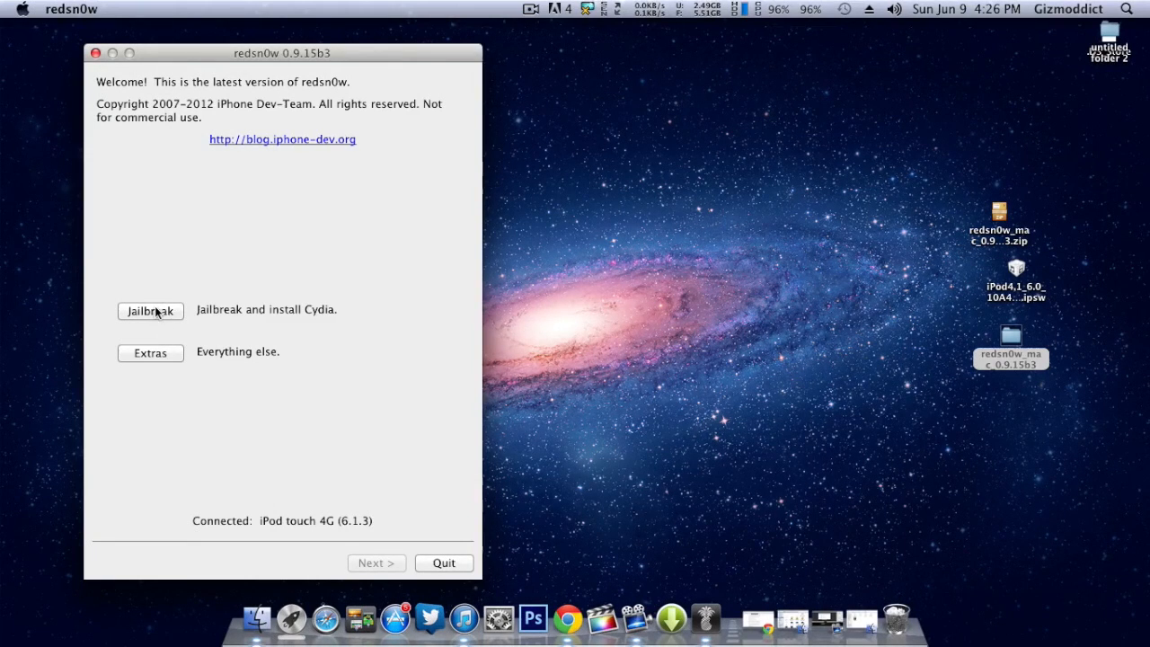
# - Choose Jailbreak with Install Cydia and battery percentage enabled
pyautogui.click(151, 309)
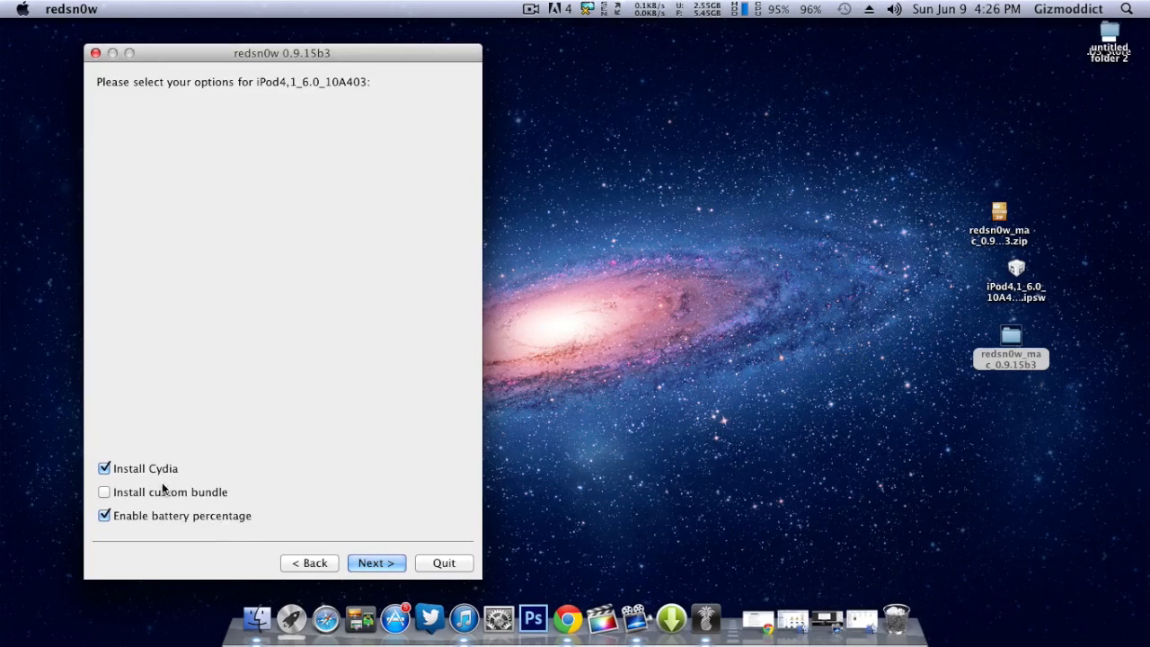
pyautogui.click(377, 563)
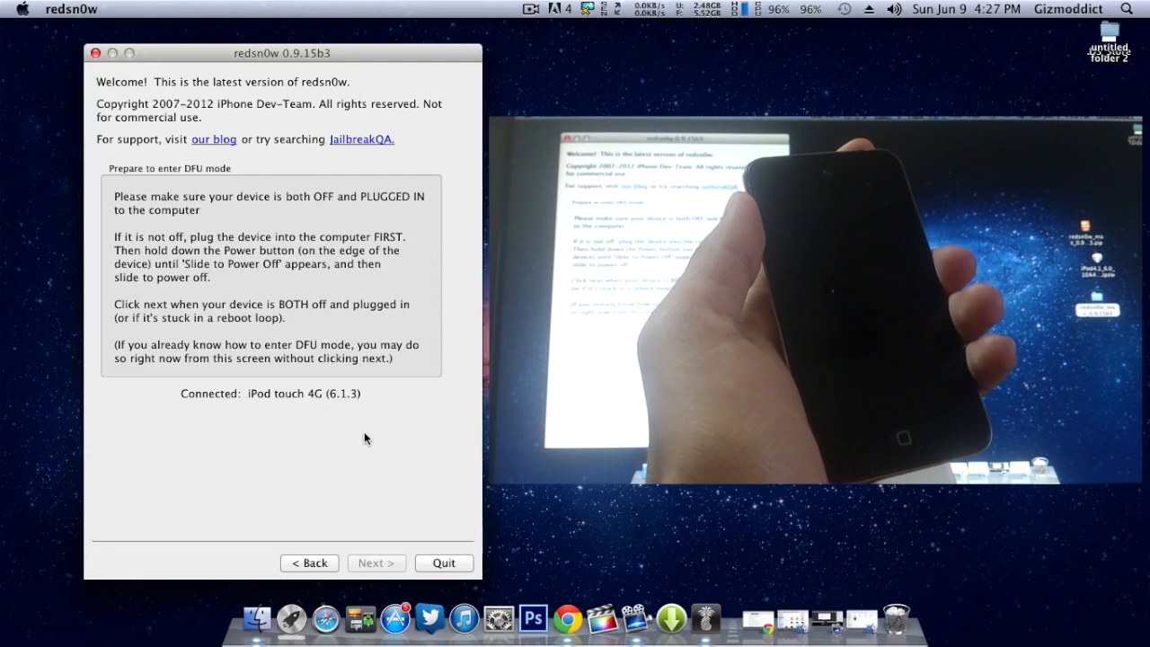
# - Step through the timed Power and Home button holds to put the iPod into DFU mode
pyautogui.click(375, 562)
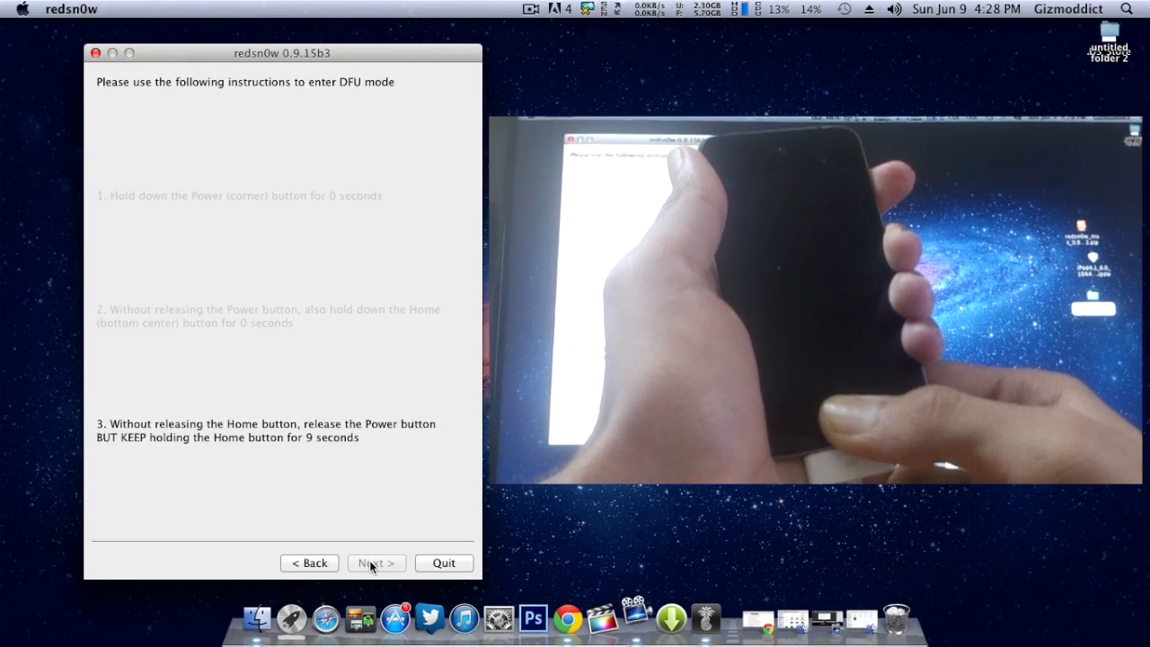
pyautogui.click(370, 562)
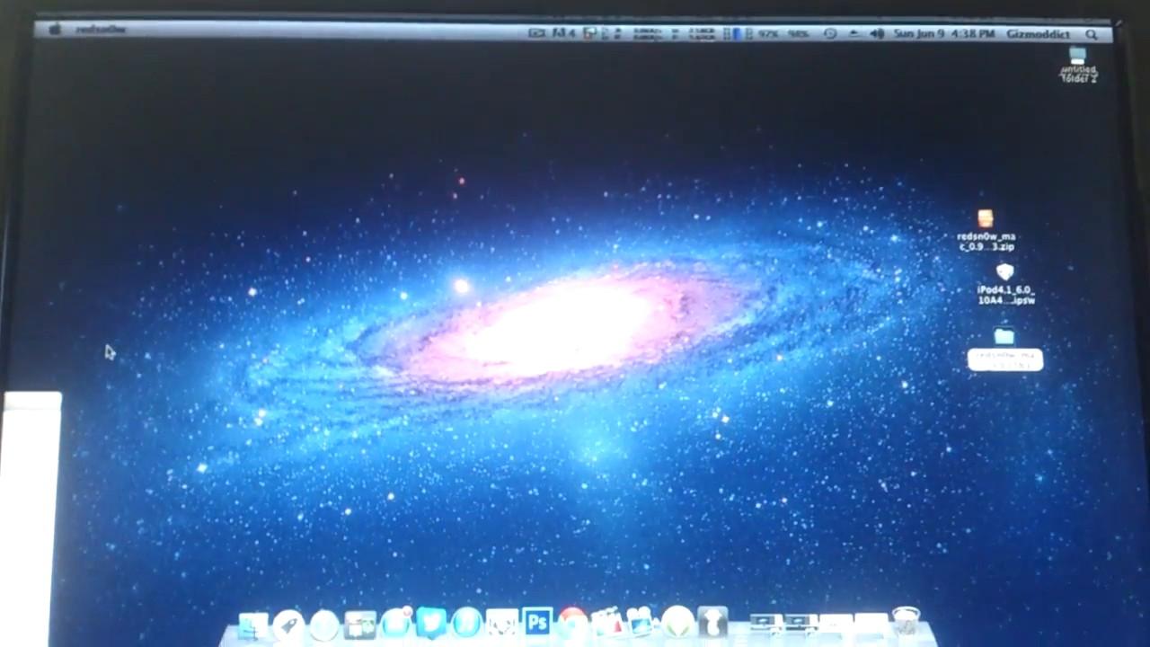
# - Re-identify the iPod4,1 6.0 10A403 IPSW and start a Just boot tethered boot
pyautogui.click(532, 9)
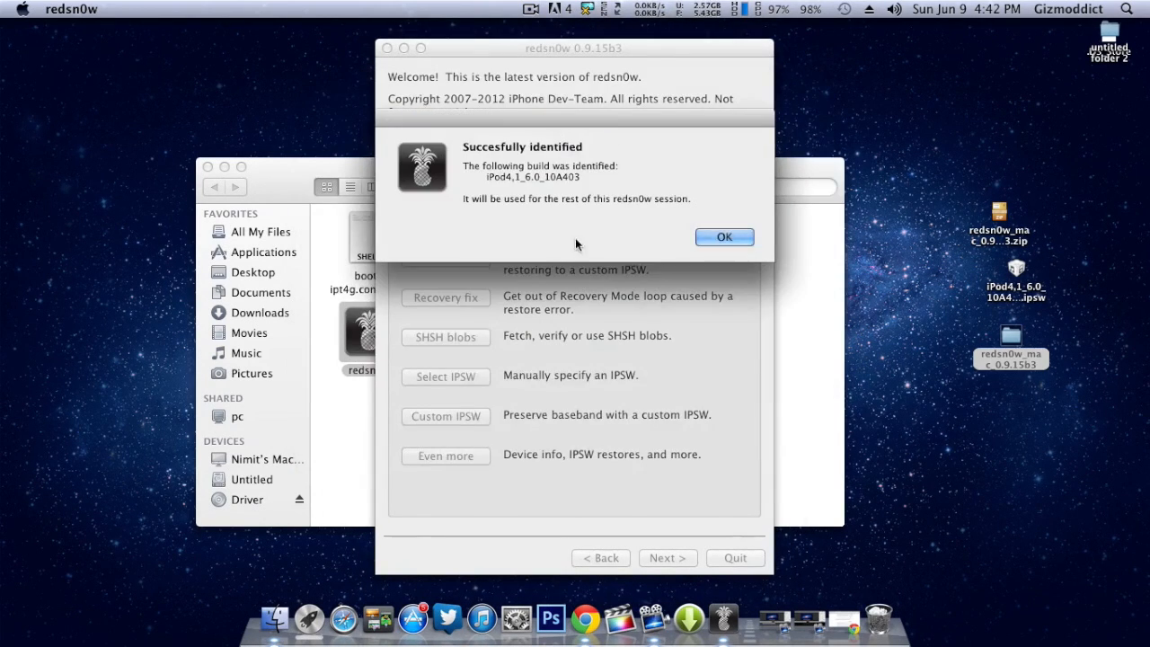
pyautogui.click(724, 237)
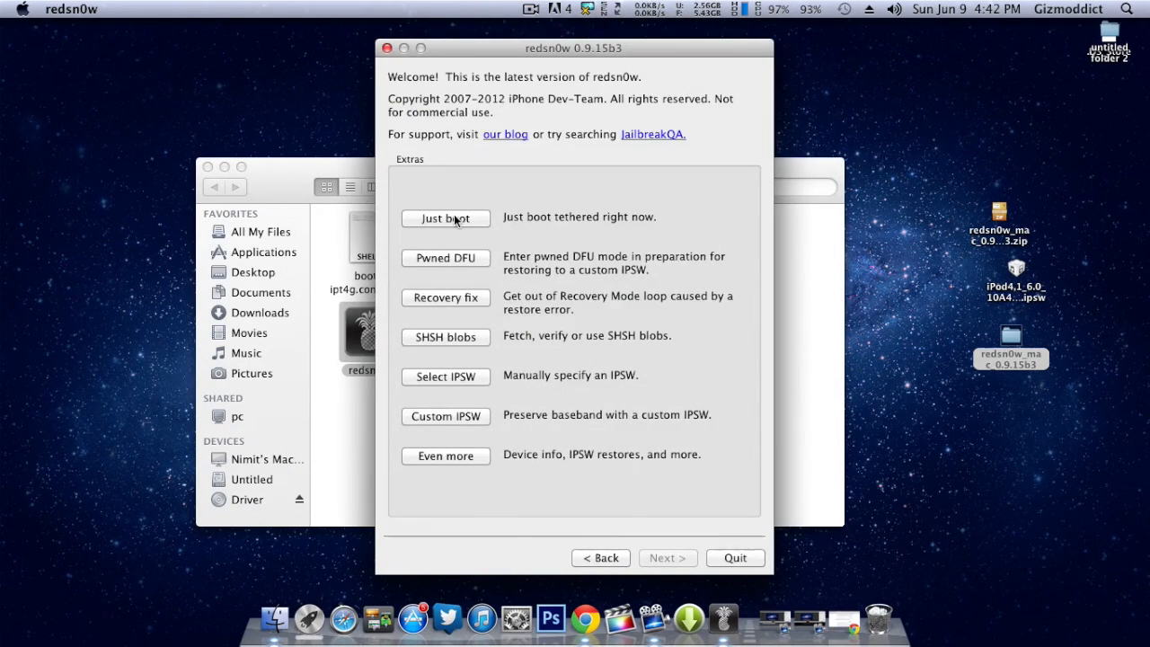
pyautogui.click(445, 218)
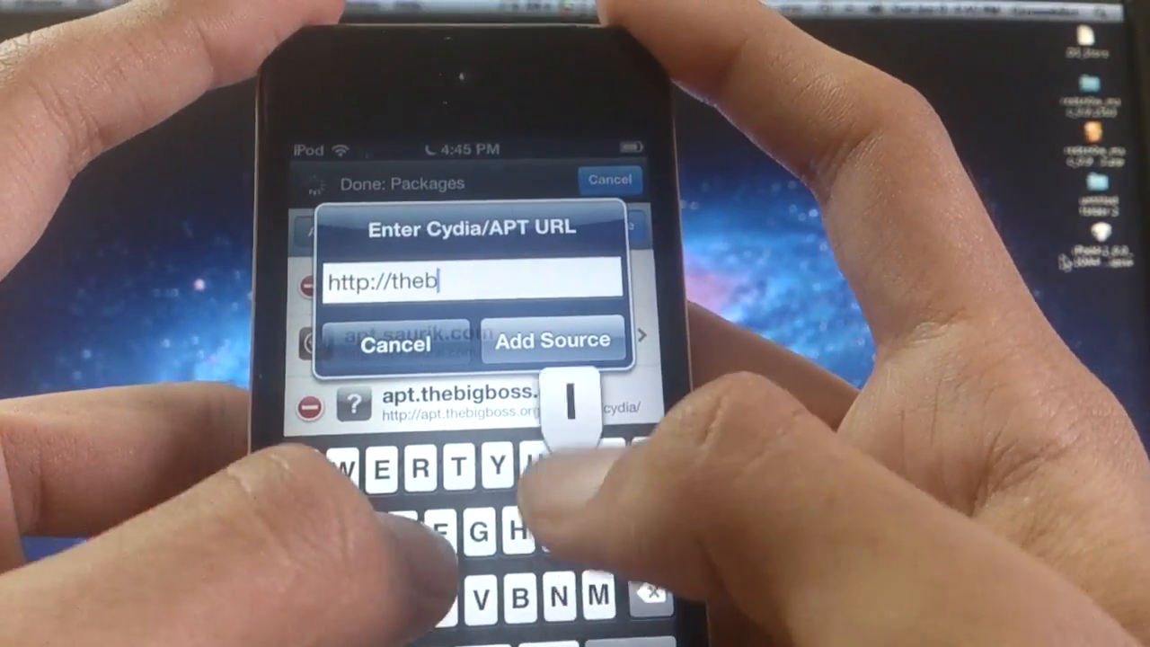
pyautogui.write('igboss.org')
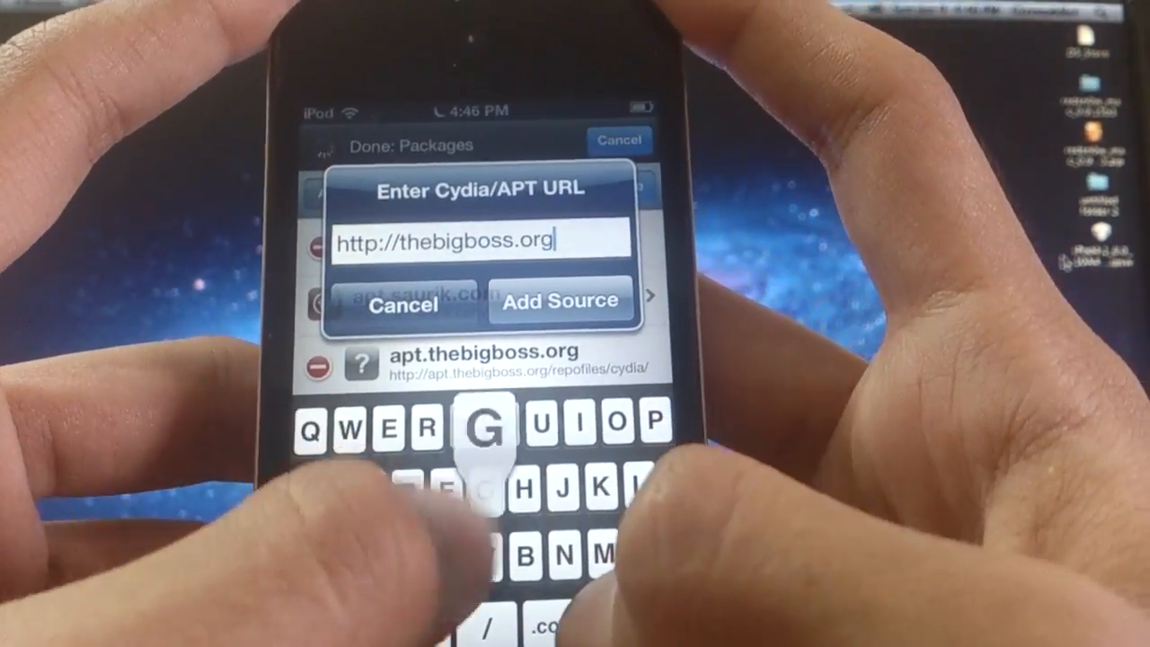
pyautogui.write('/semitether')
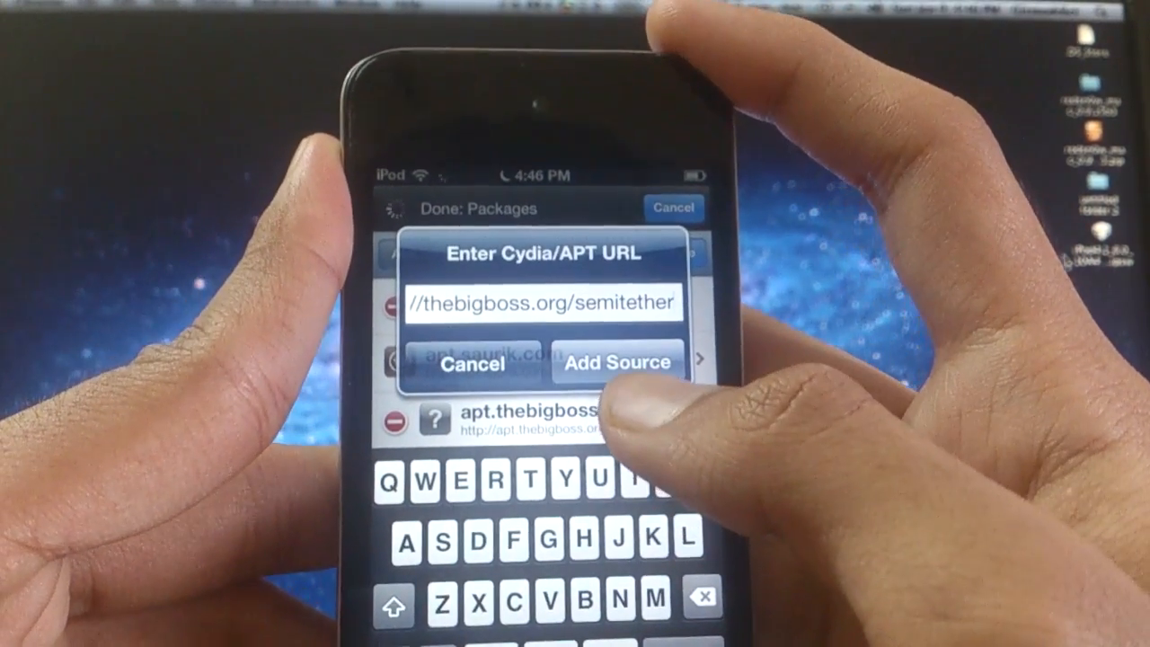
pyautogui.click(615, 363)
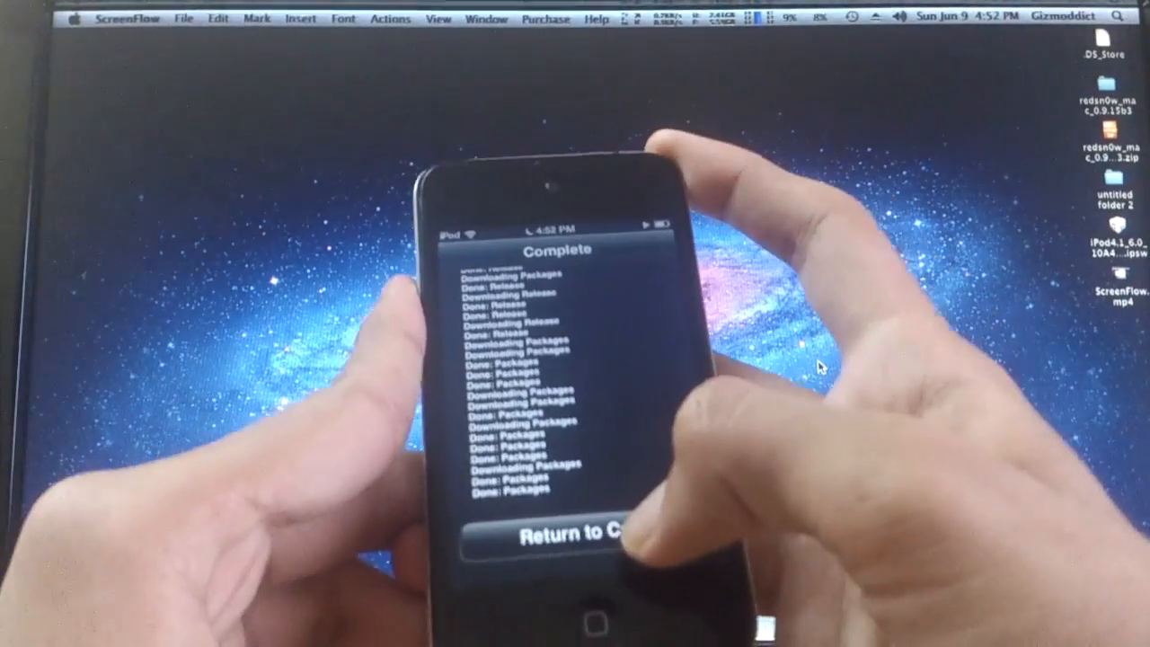
# - Install SemiTether 0.9.1 with its Substrate dependencies and restart the iPod
pyautogui.click(555, 532)
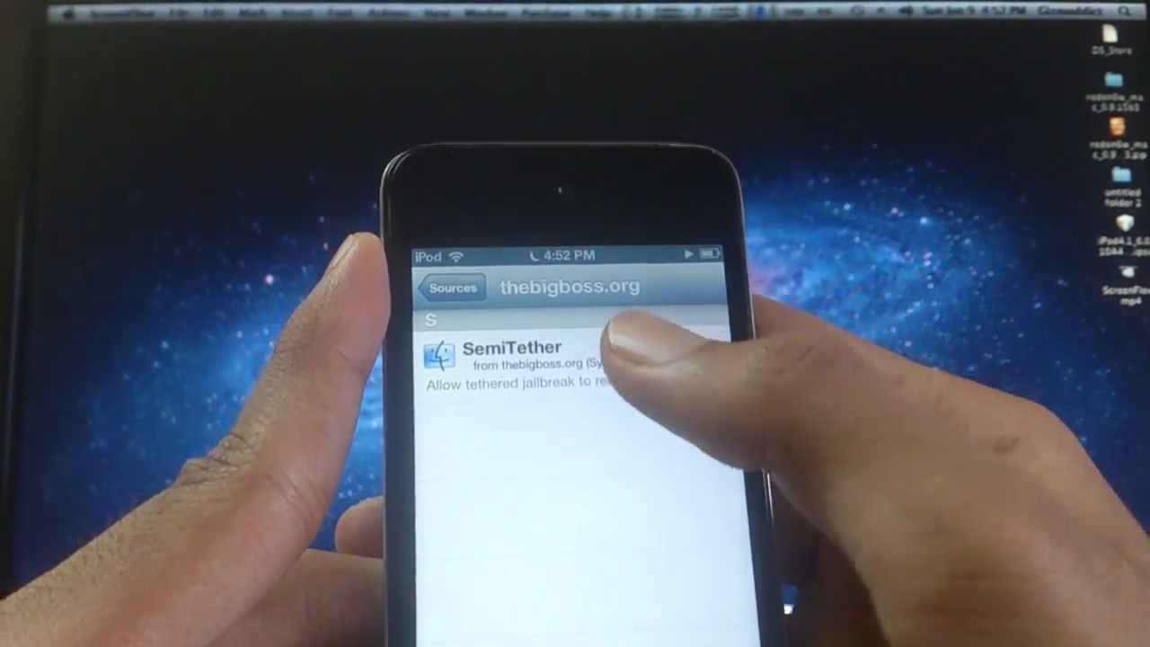
pyautogui.click(539, 350)
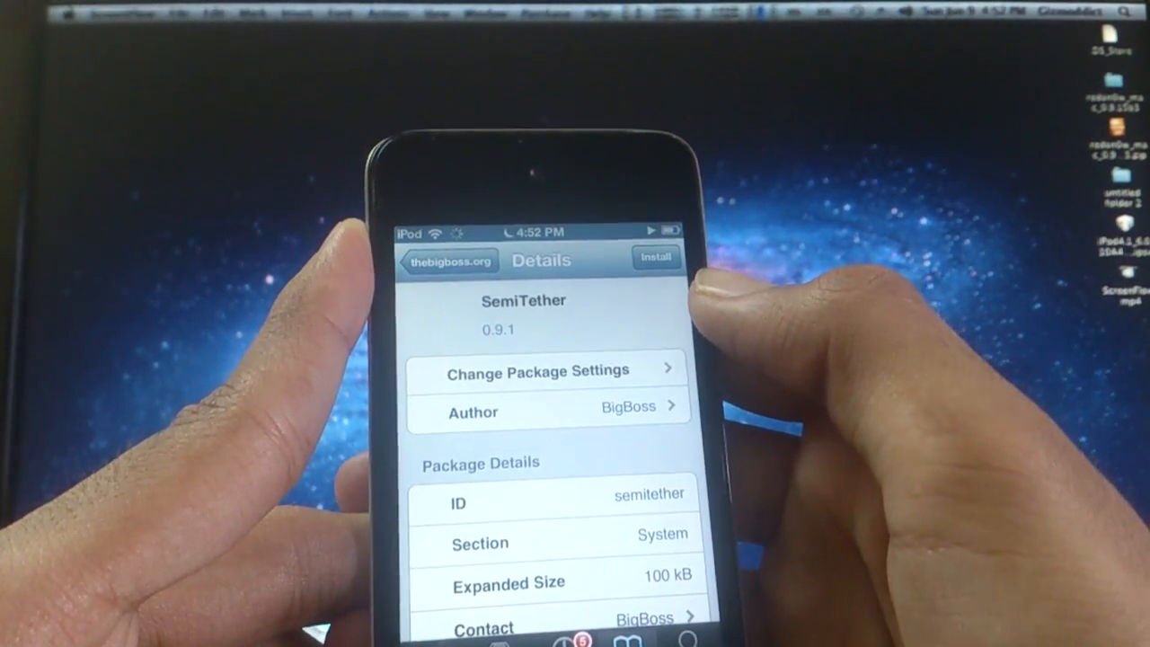
pyautogui.click(658, 259)
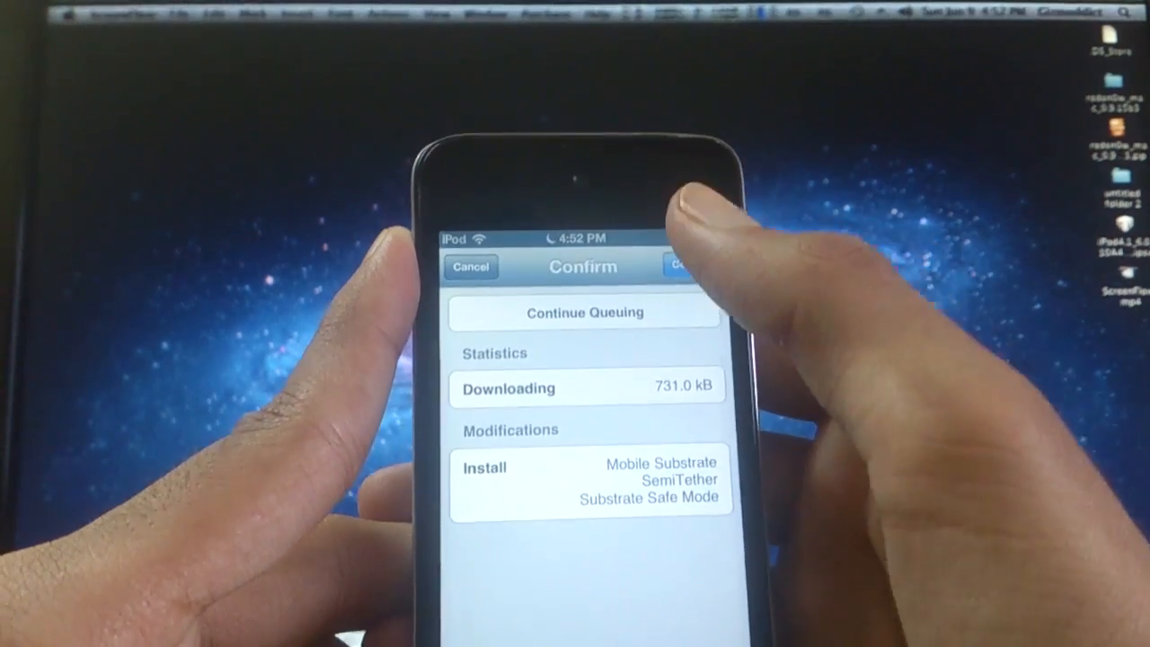
pyautogui.click(685, 266)
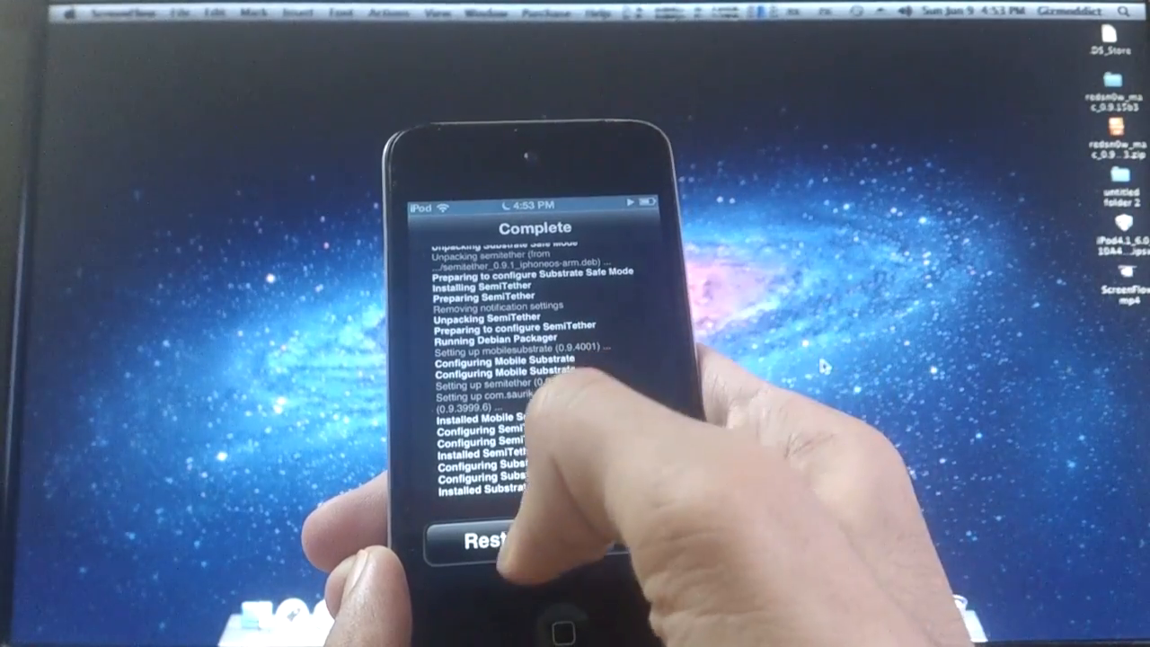
pyautogui.click(503, 542)
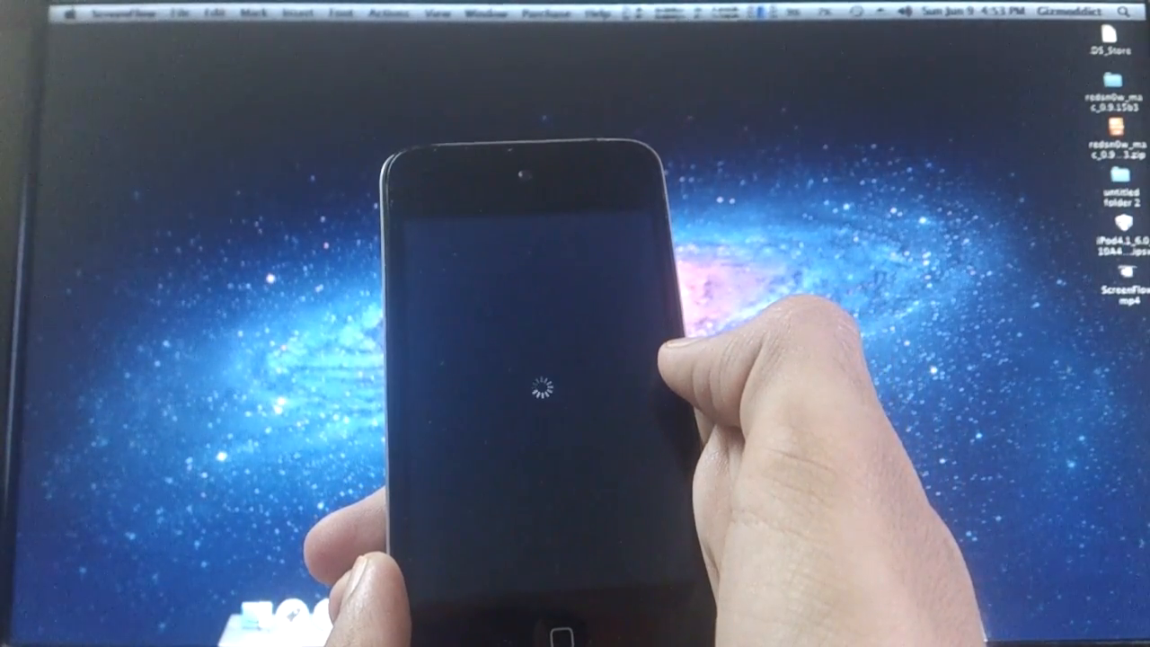